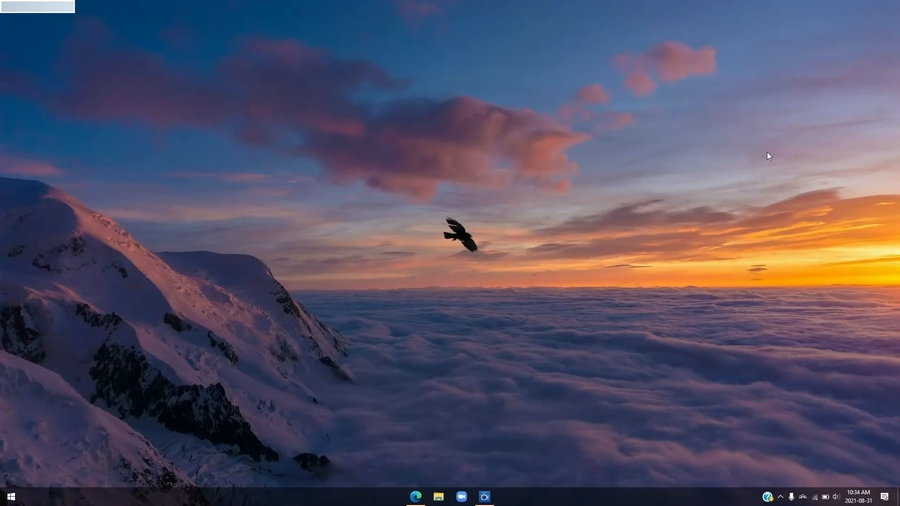
mouse_move(769, 151)
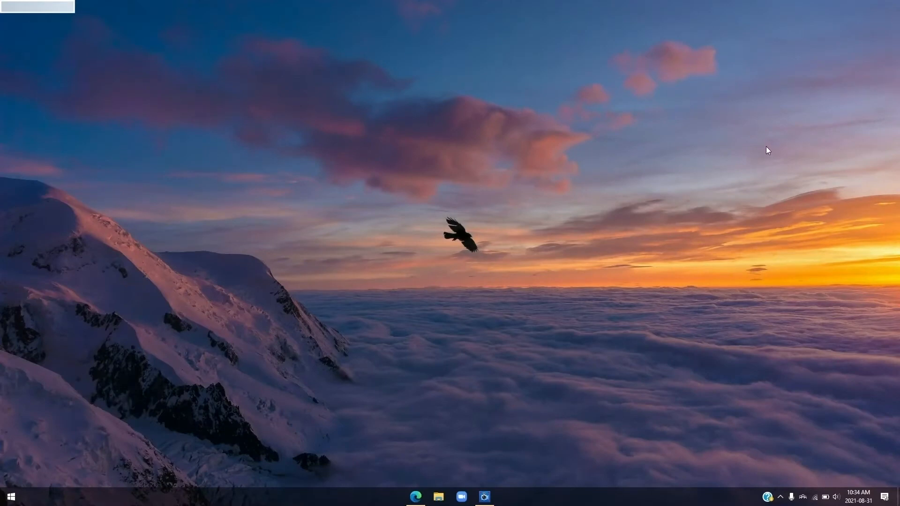
mouse_move(823, 389)
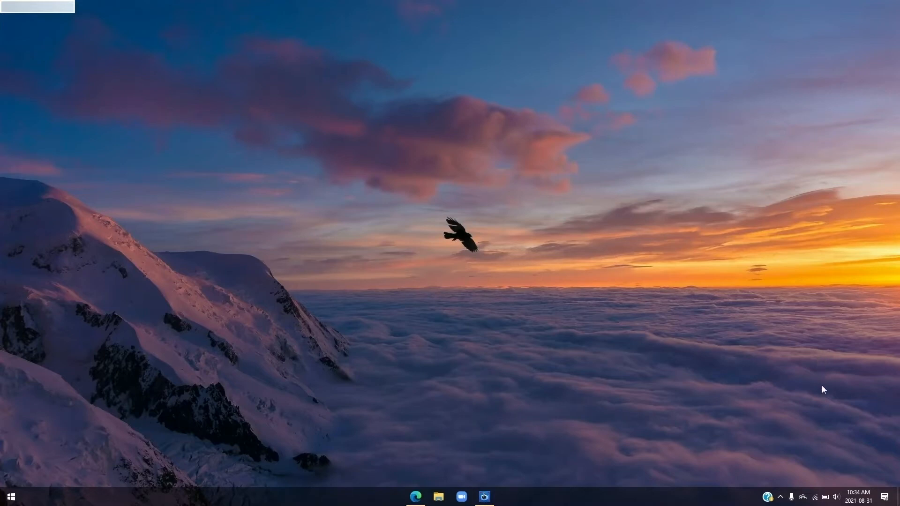
mouse_move(837, 501)
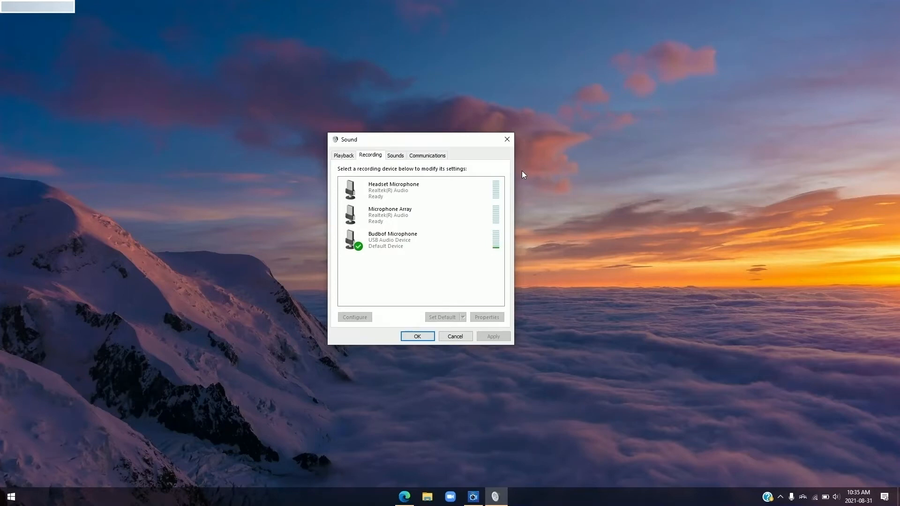
mouse_move(495, 173)
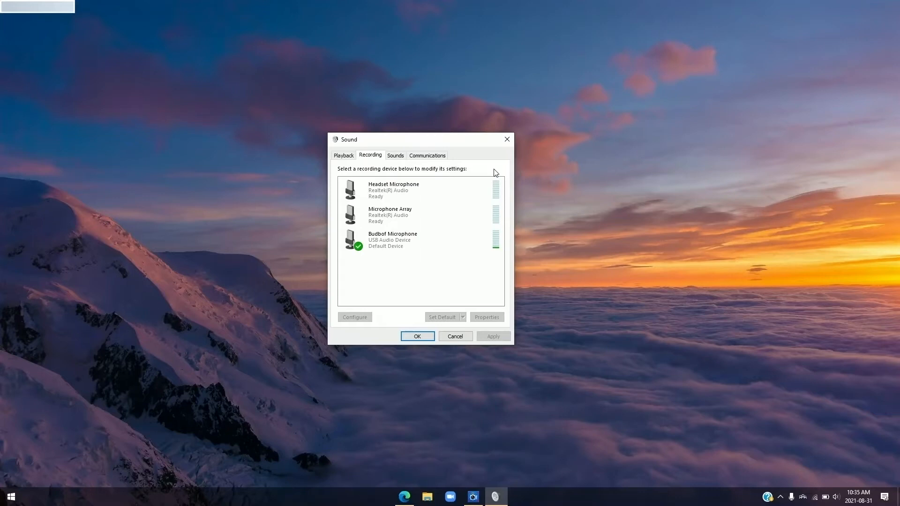
click(393, 190)
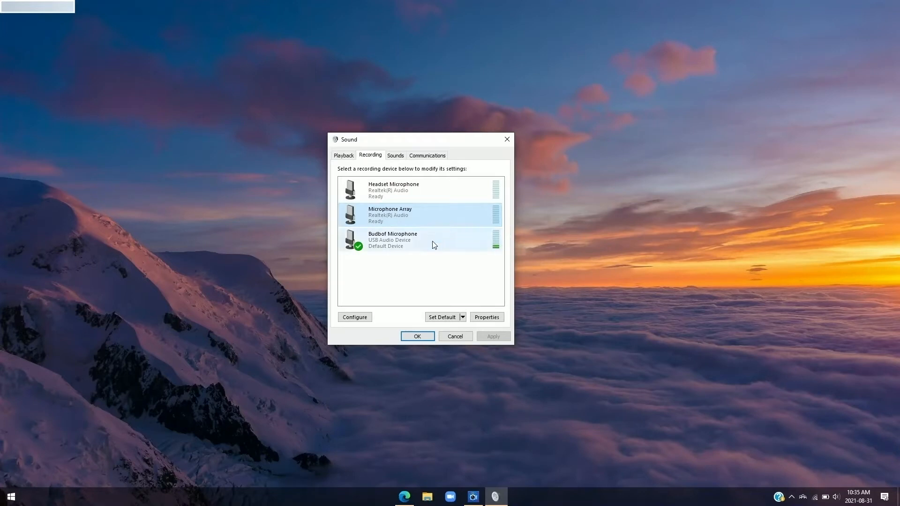
click(391, 239)
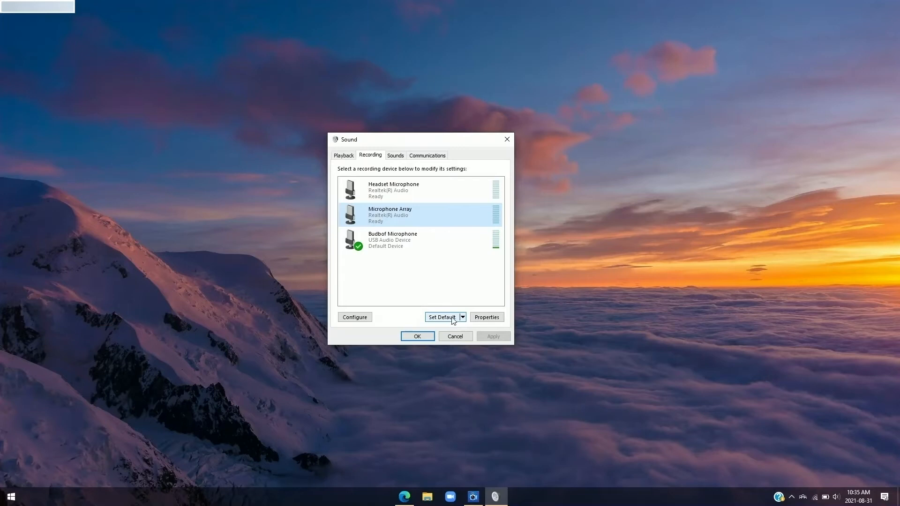
click(392, 239)
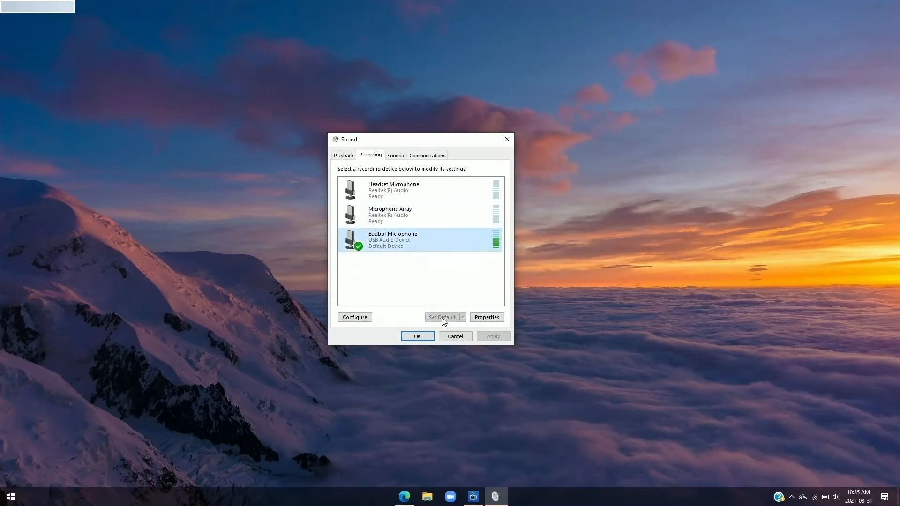